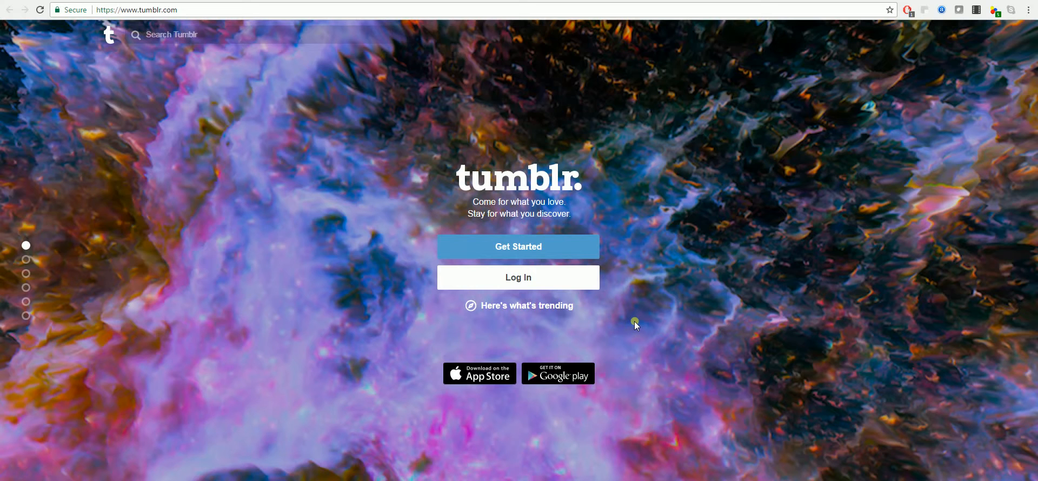
pyautogui.moveTo(563, 172)
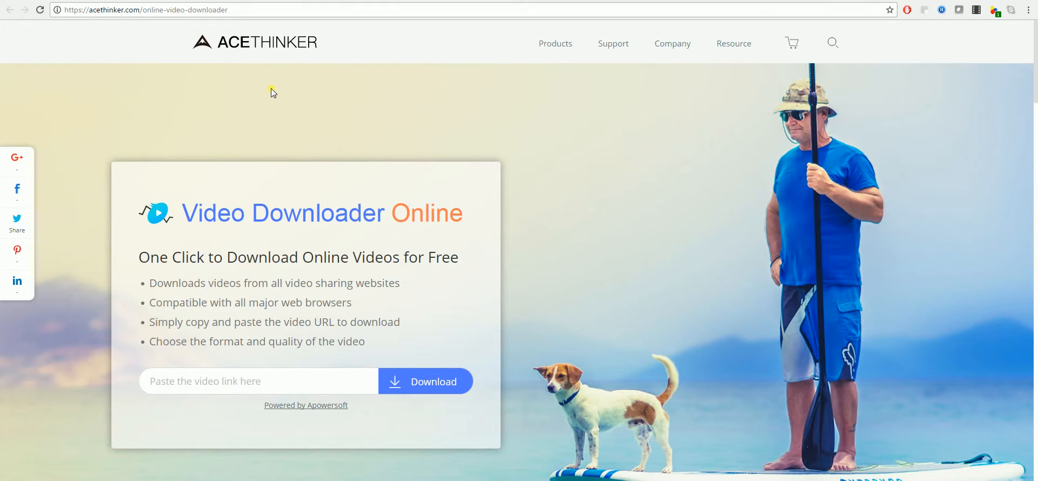
pyautogui.moveTo(178, 76)
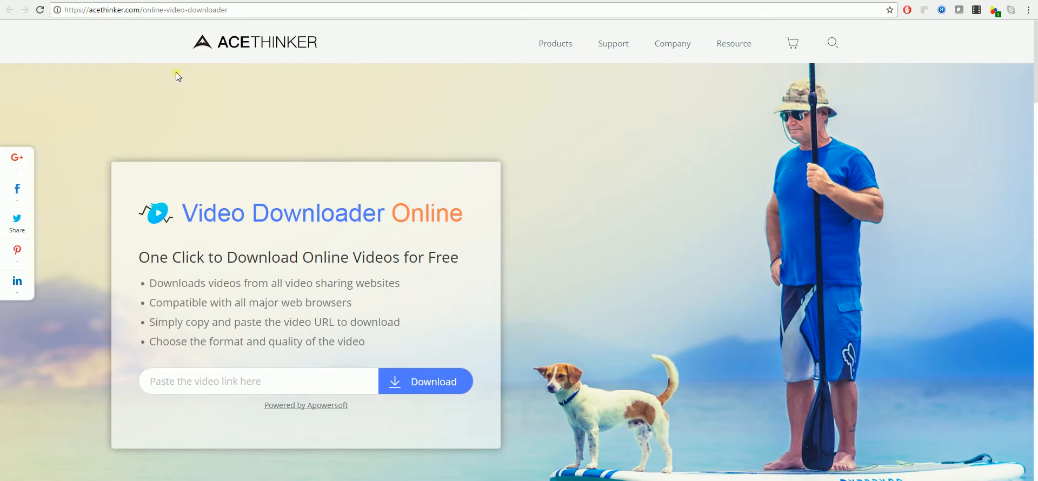
# Step: Paste the Tumblr 'like-father-like-son-who-put-jb-and-bambam-in-the' video link into the link box
pyautogui.click(258, 382)
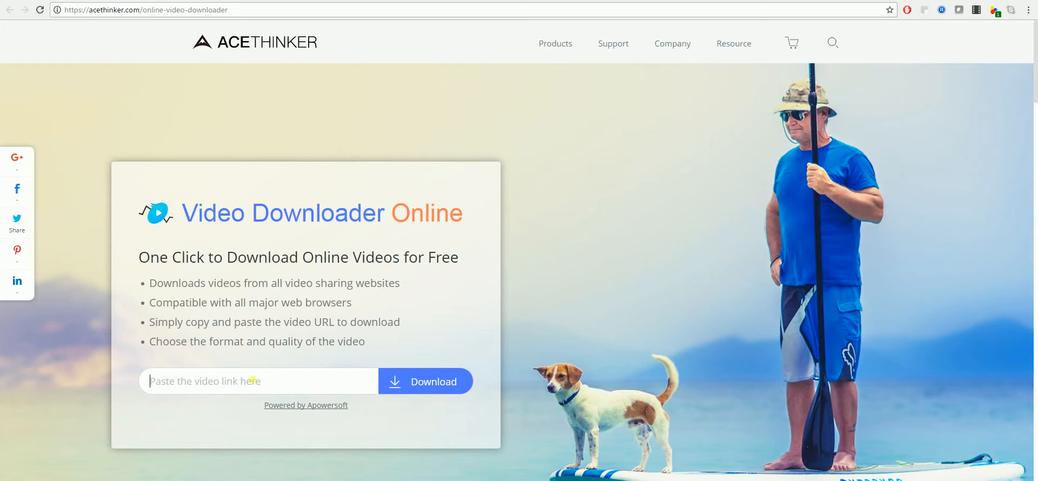
pyautogui.moveTo(472, 130)
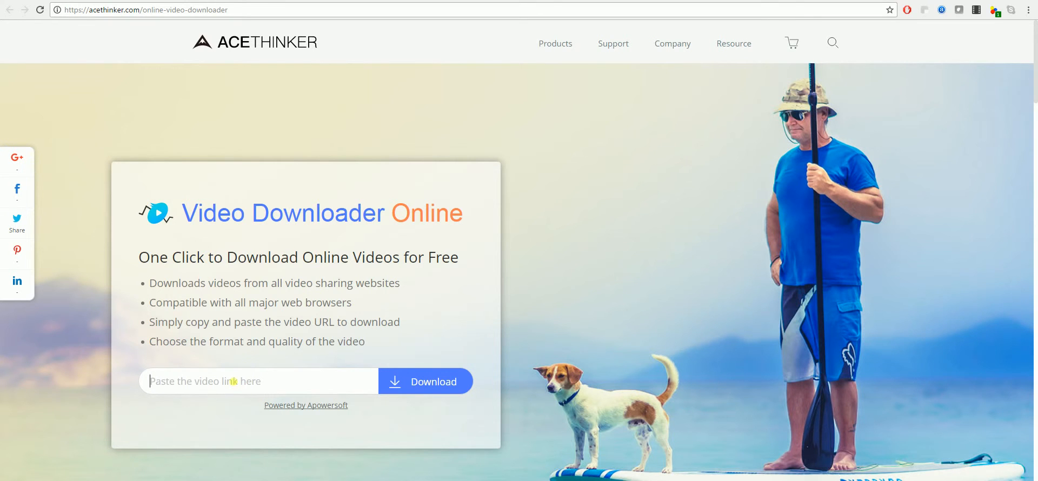
pyautogui.write('like-father-like-son-who-put-jb-and-bambam-in-the')
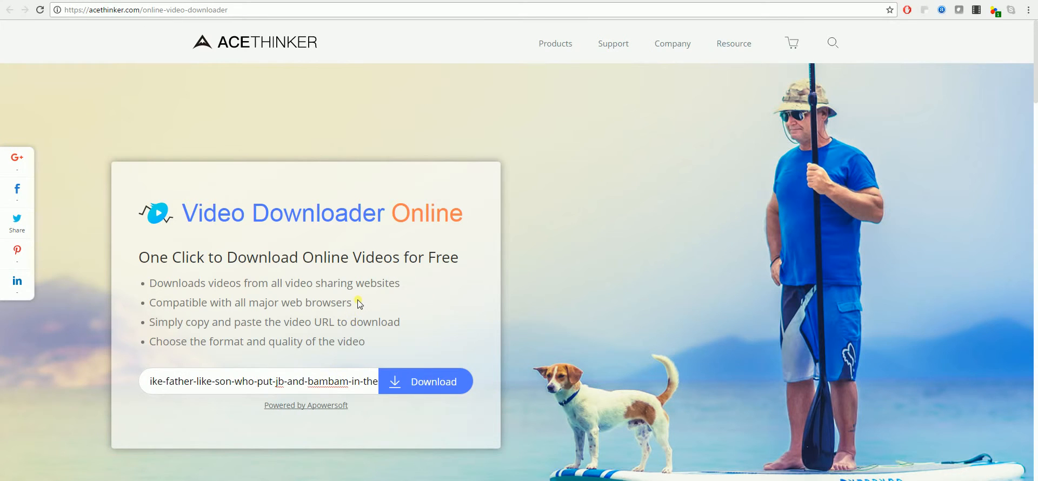
# Step: Fetch download options, download the HD MP4, and view it in Downloads
pyautogui.click(425, 382)
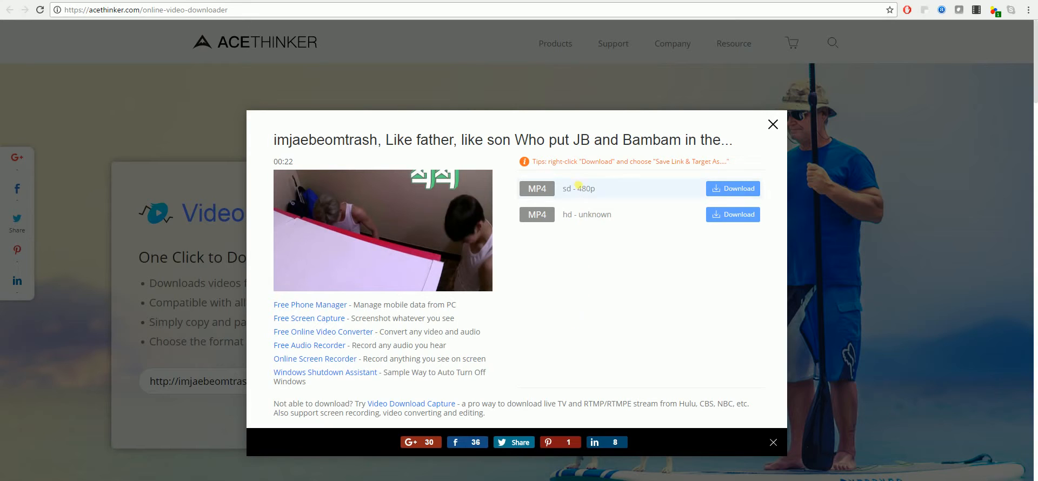
pyautogui.moveTo(682, 236)
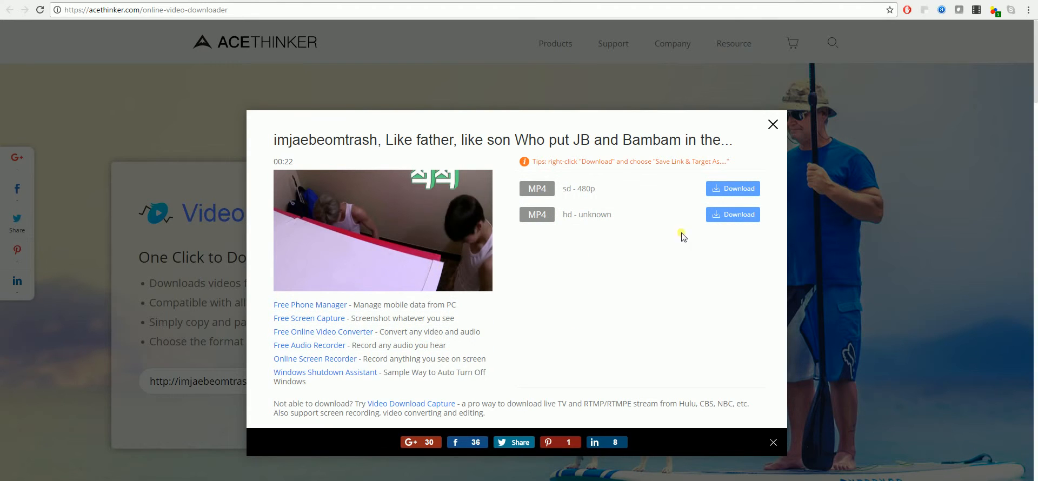
pyautogui.moveTo(578, 189)
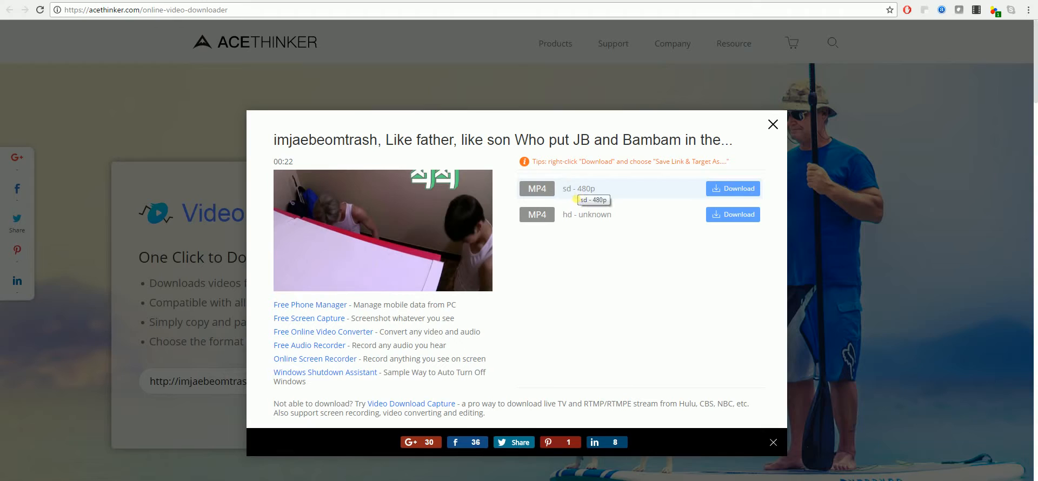
pyautogui.moveTo(578, 246)
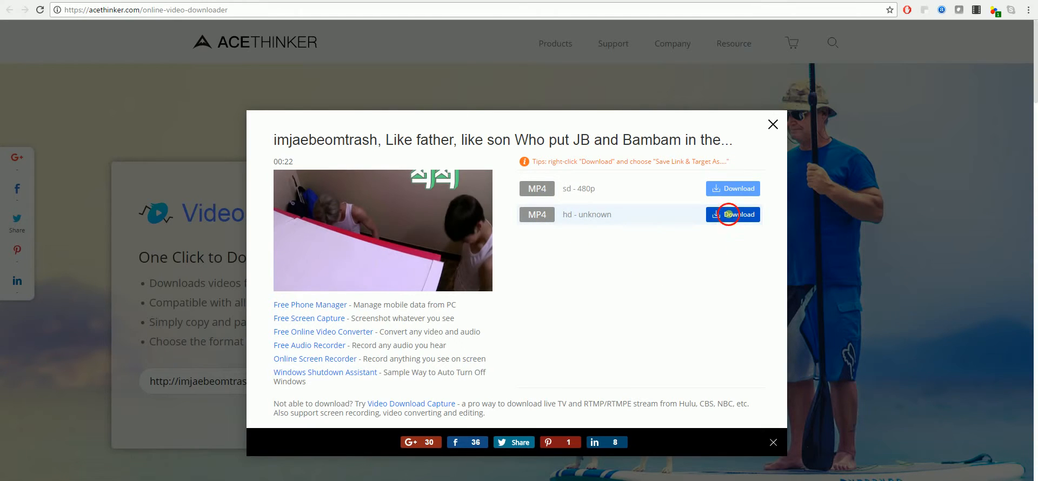
pyautogui.click(733, 214)
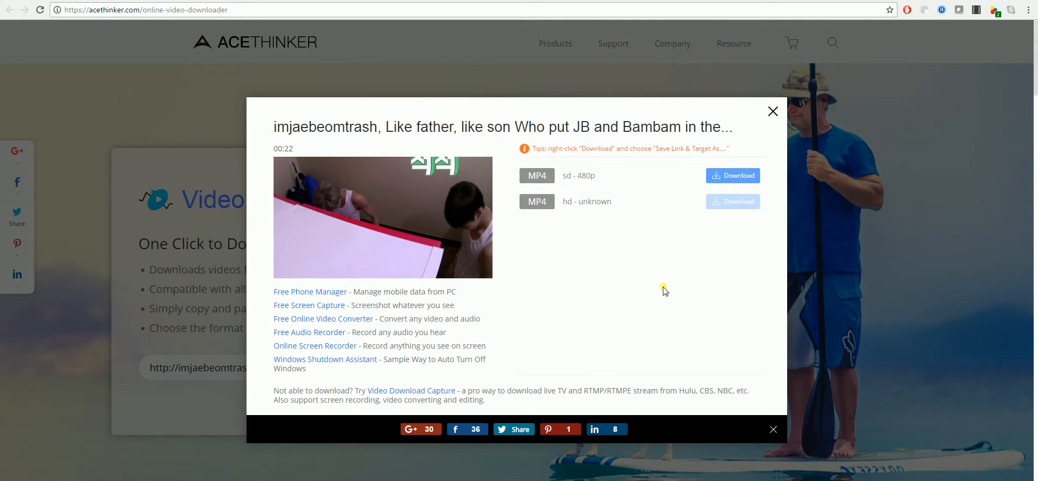
pyautogui.click(733, 175)
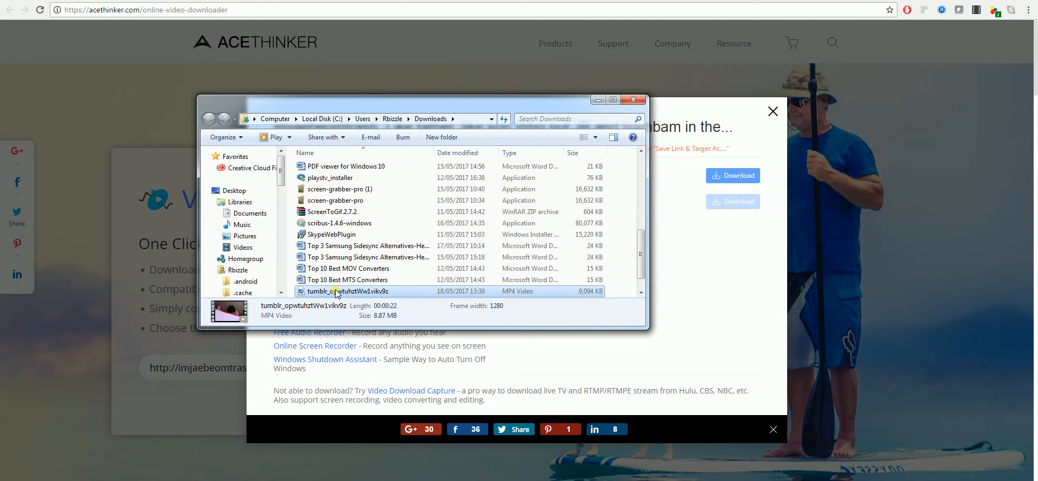
pyautogui.moveTo(344, 291)
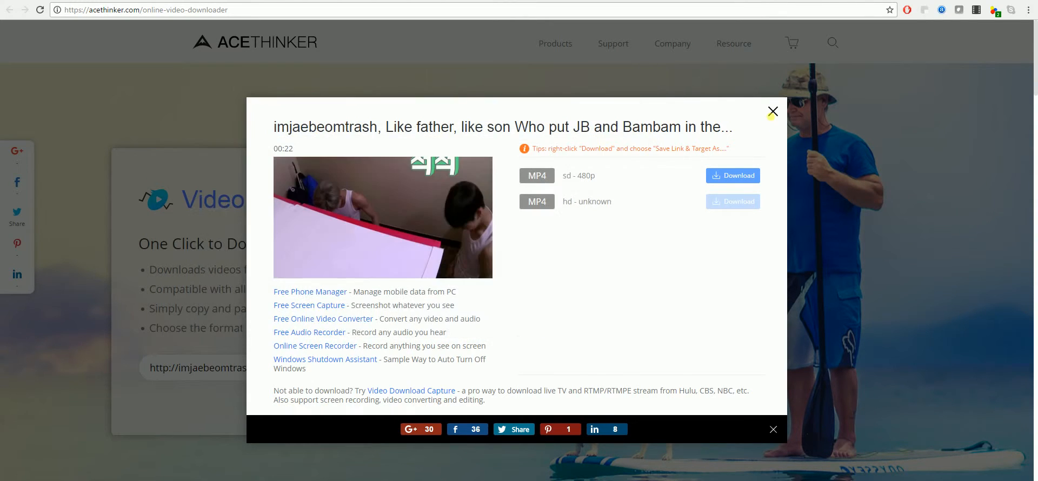
# Step: Close the results popup and scroll the Download Center down to Our Products
pyautogui.click(773, 111)
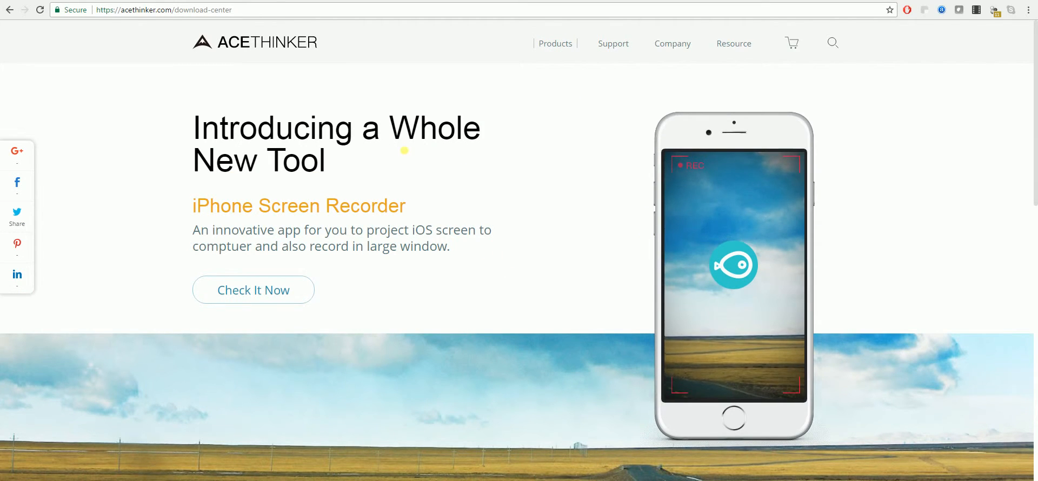
pyautogui.scroll(-3)
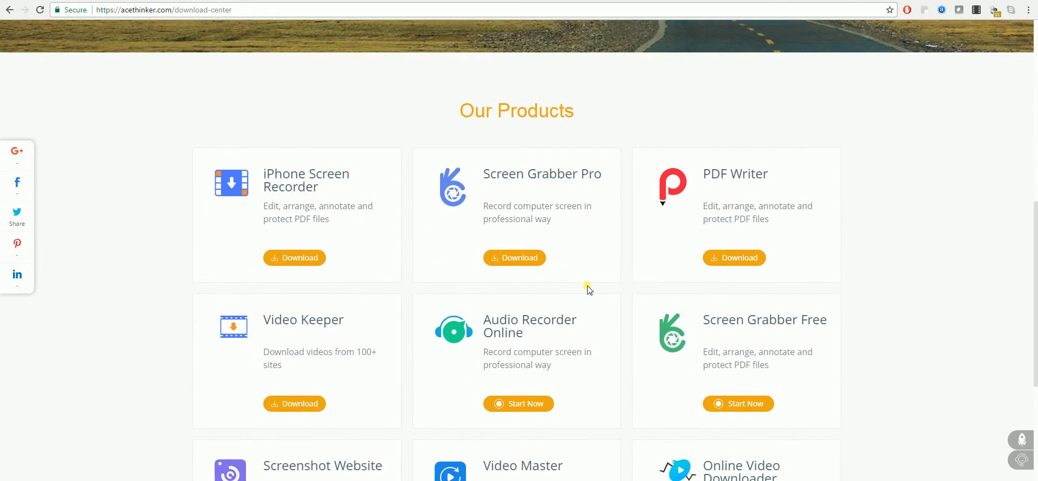
pyautogui.scroll(-3)
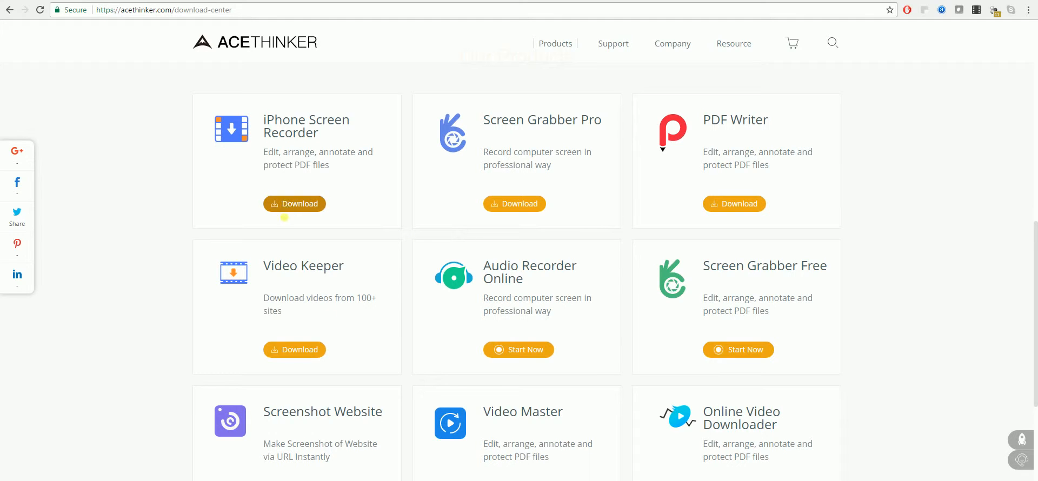
# Step: Download iPhone Screen Recorder and scroll the mirrored Tumblr video feed
pyautogui.click(295, 204)
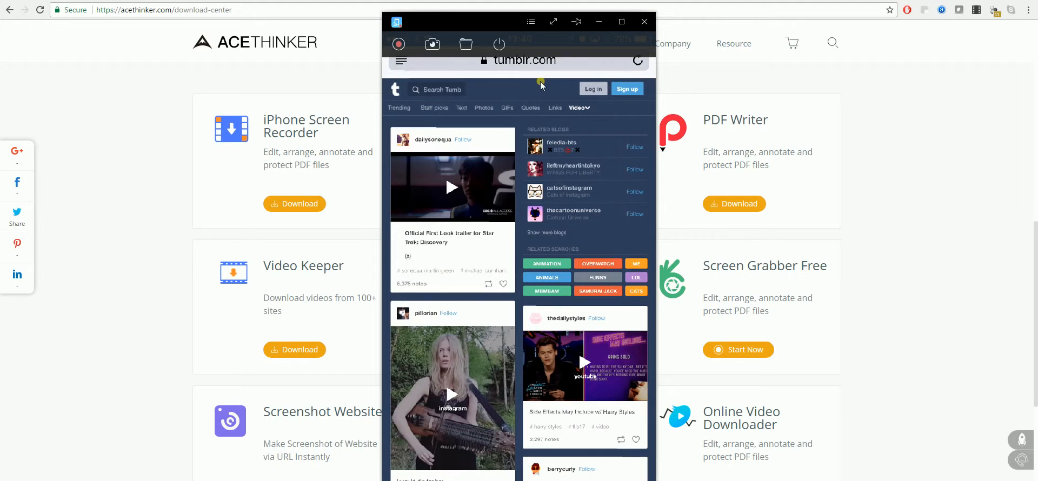
pyautogui.scroll(-3)
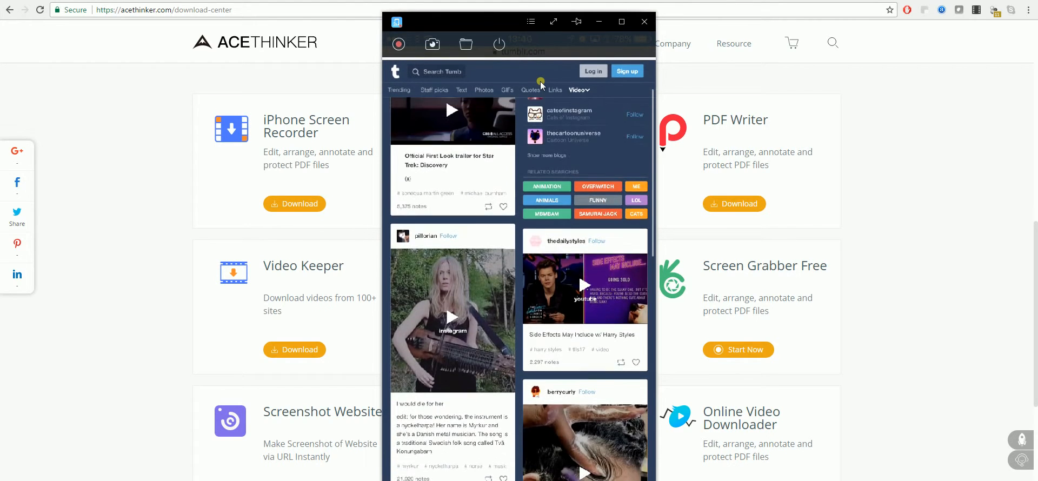